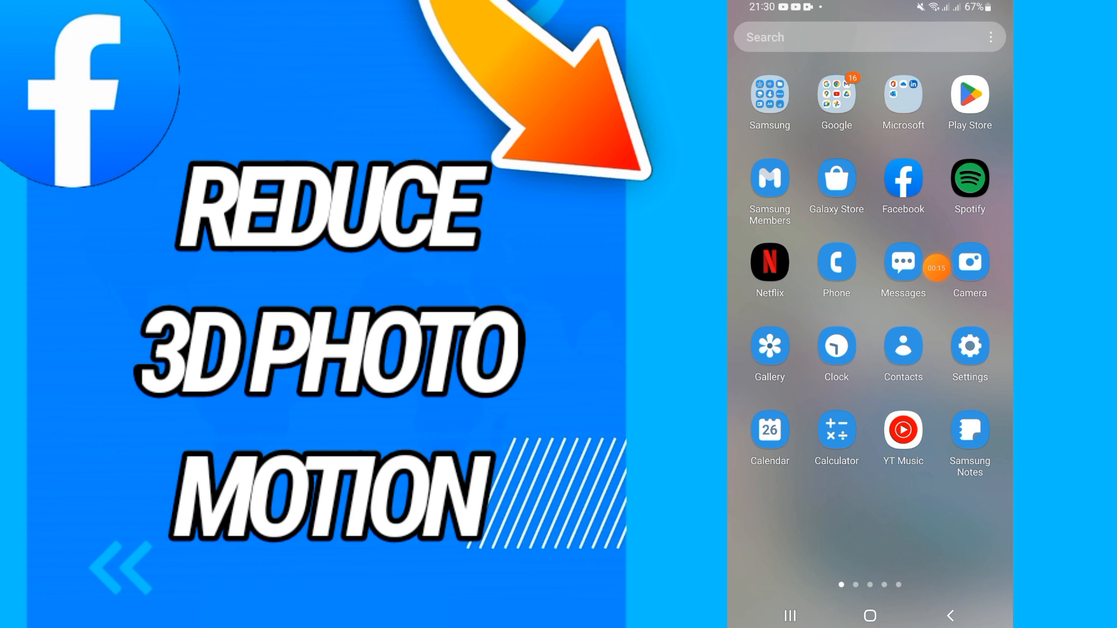
Launch Facebook and reach the Media page under Settings & privacy via the menu.
{"action": "left_click", "coordinate": [903, 179]}
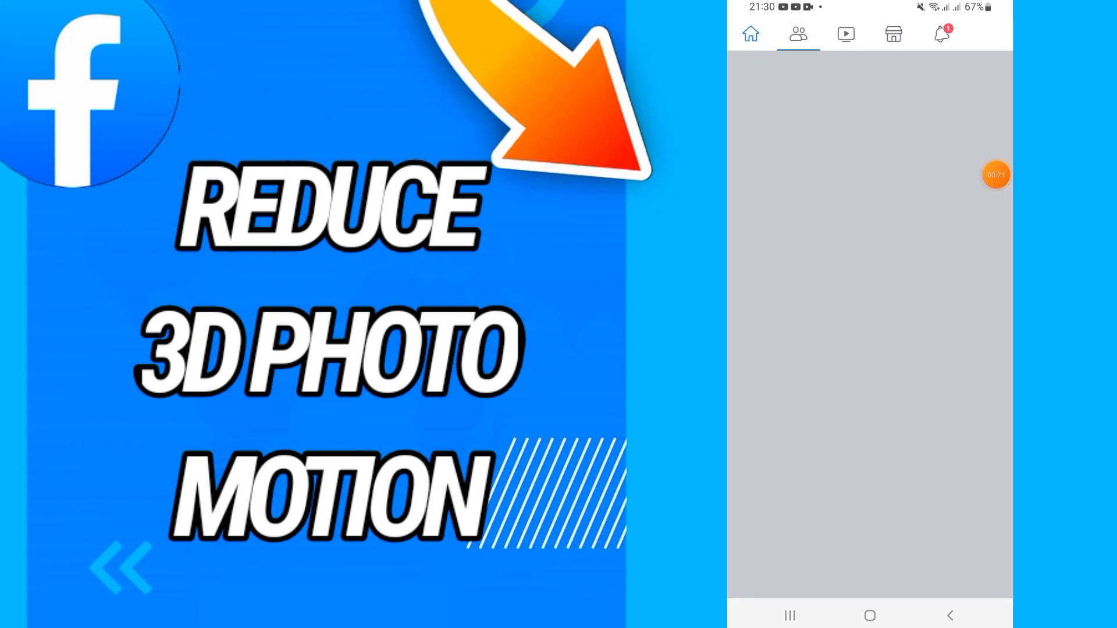
{"action": "left_click", "coordinate": [988, 33]}
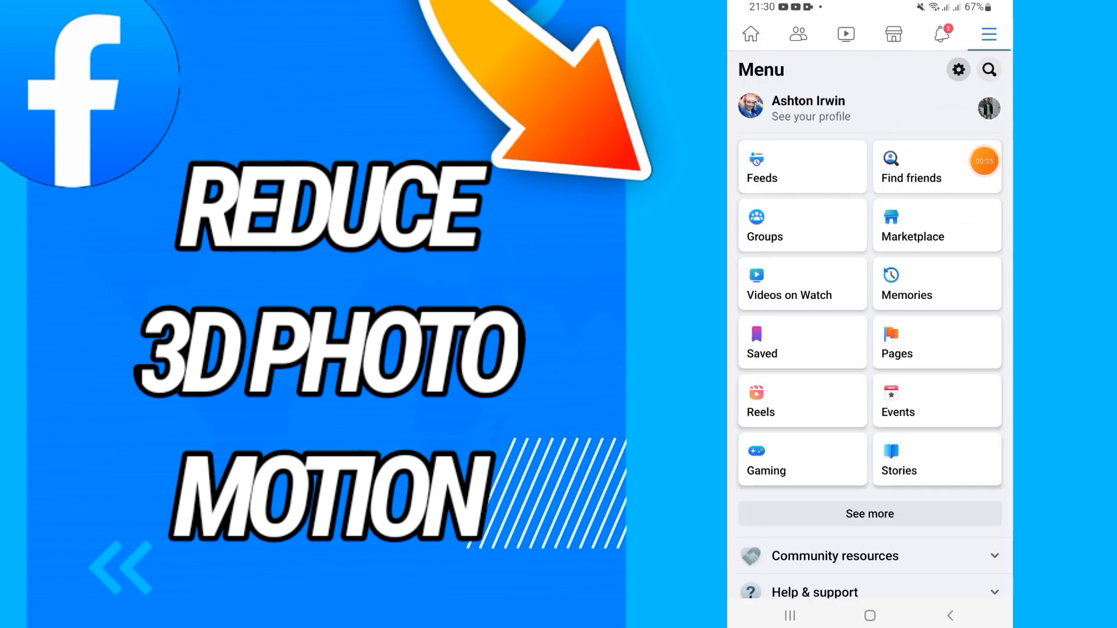
{"action": "left_click", "coordinate": [958, 69]}
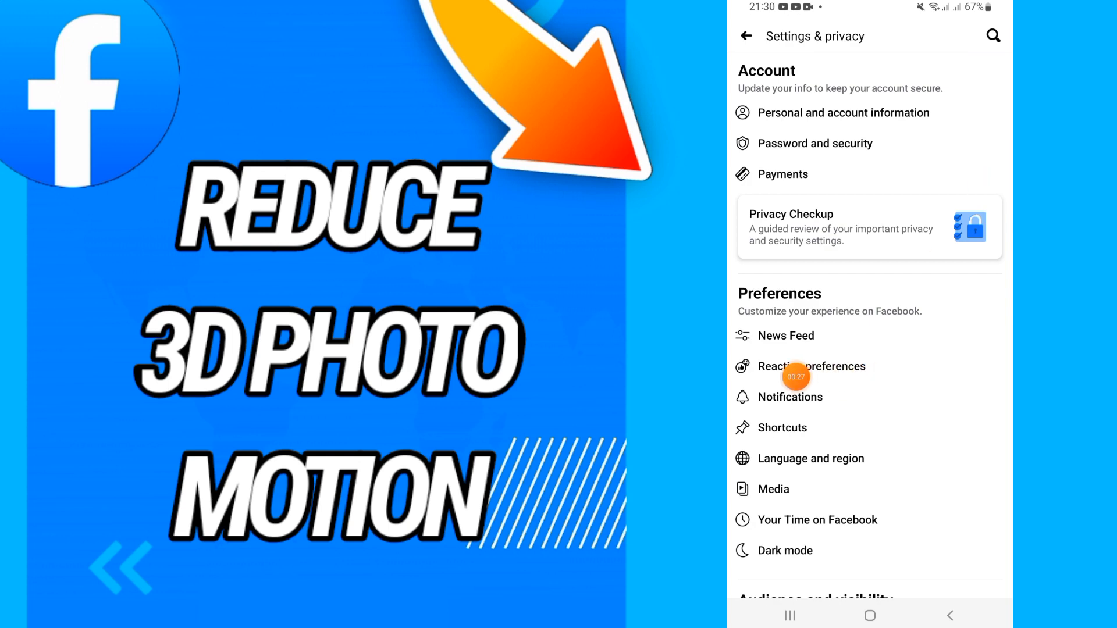
{"action": "scroll", "scroll_direction": "down", "scroll_amount": 3}
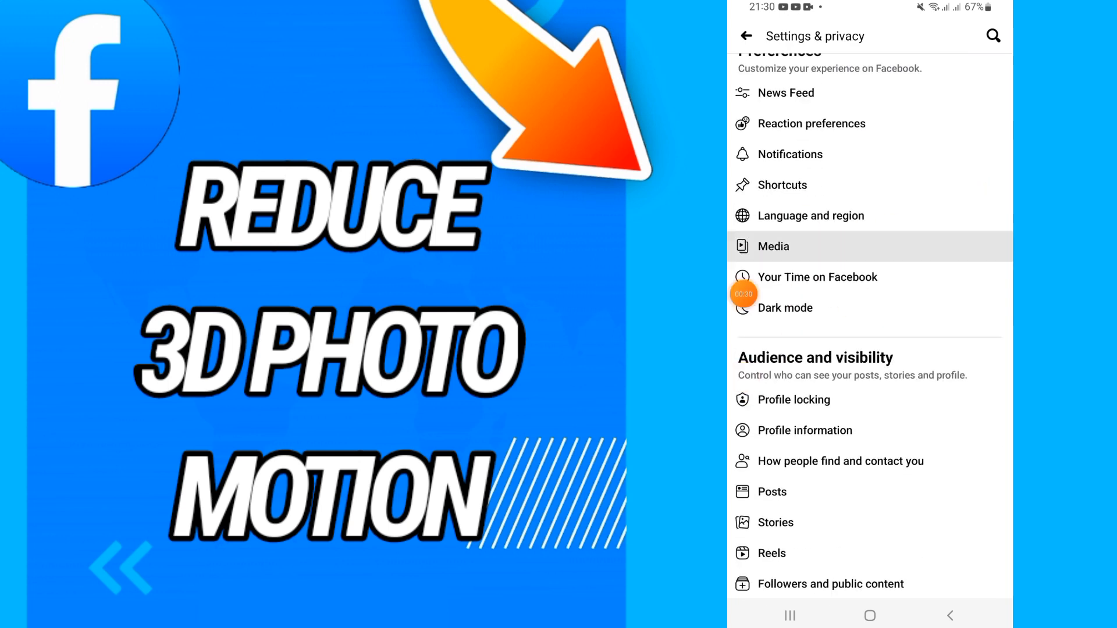
{"action": "left_click", "coordinate": [773, 246]}
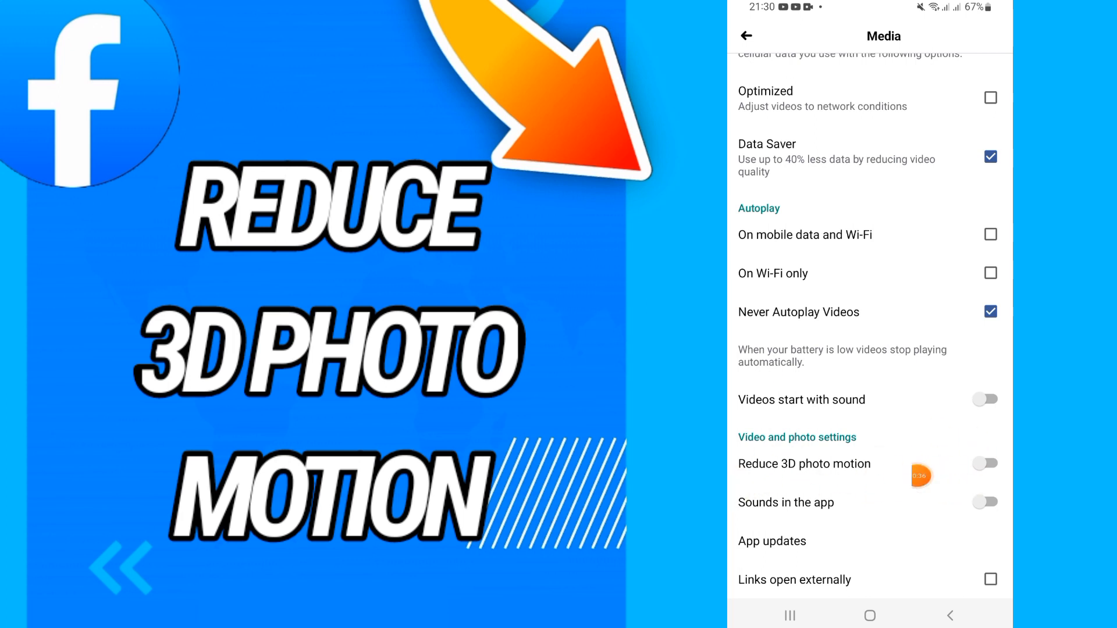
Switch on the Reduce 3D photo motion toggle in Media settings.
{"action": "left_click", "coordinate": [984, 464]}
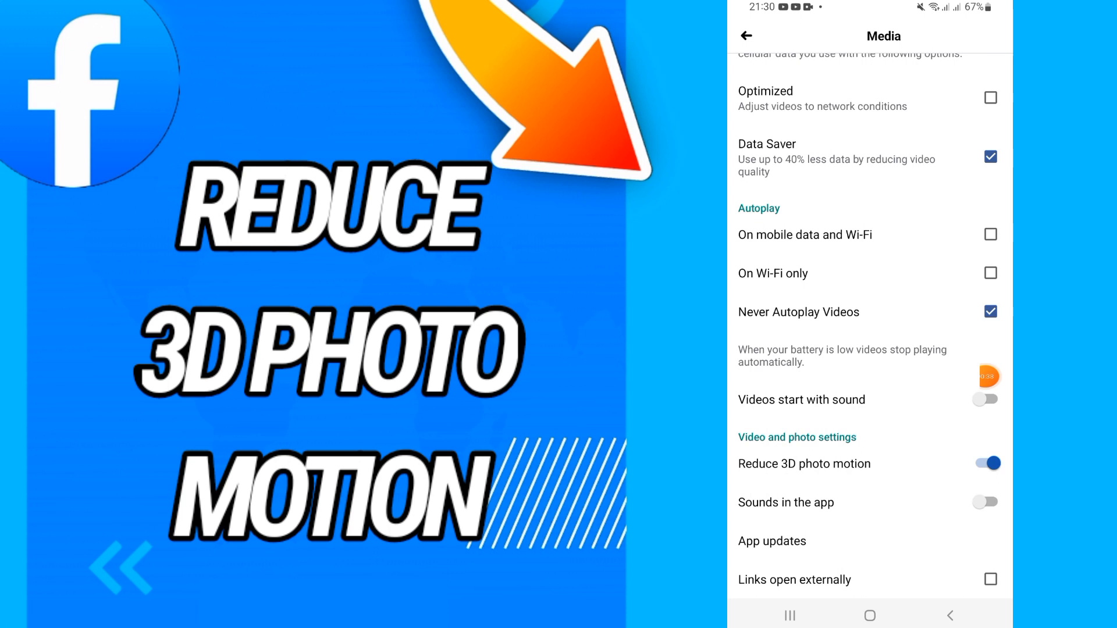